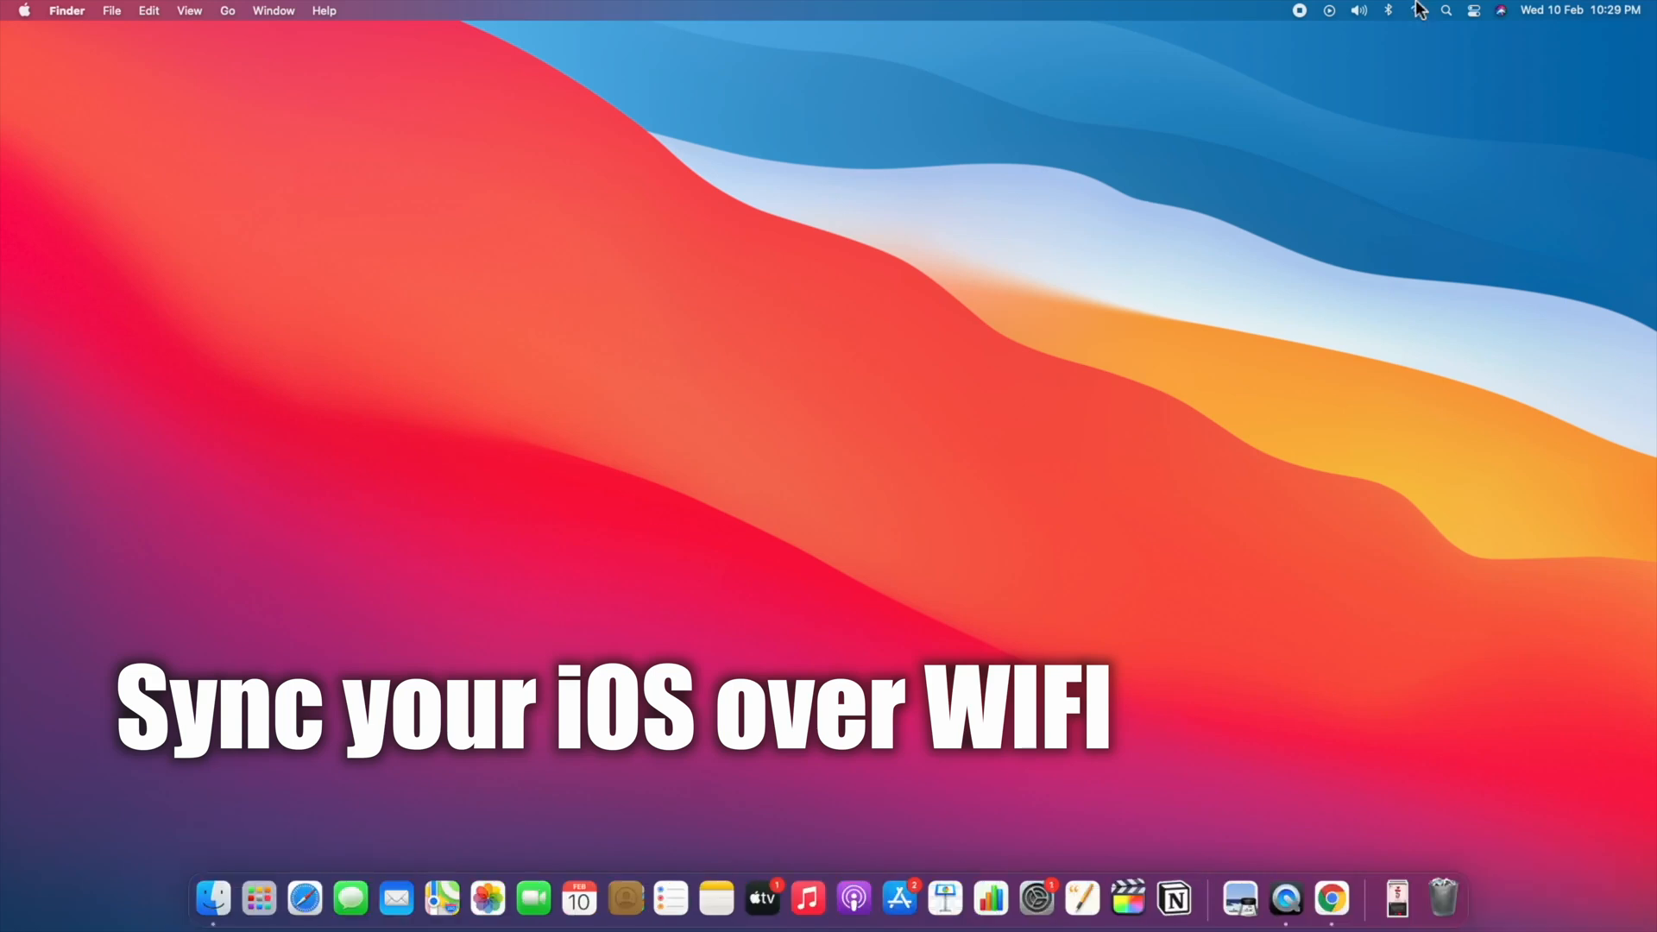
- Open a new Finder window from the Dock, showing the Documents folder
left_click(1417, 10)
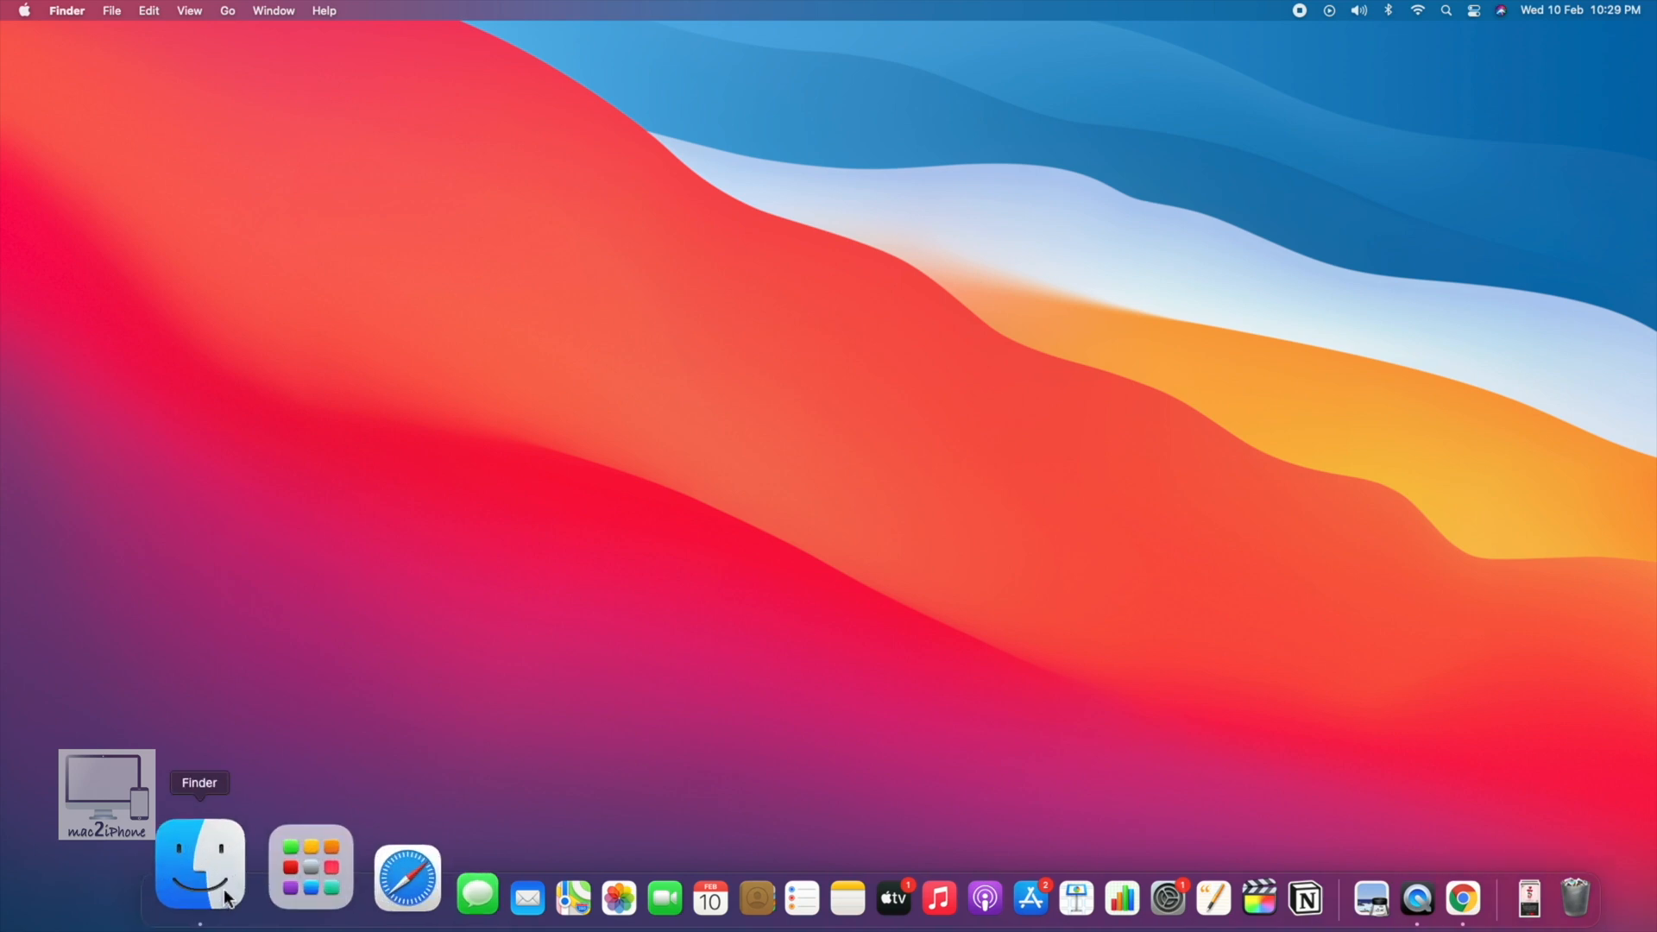
left_click(200, 866)
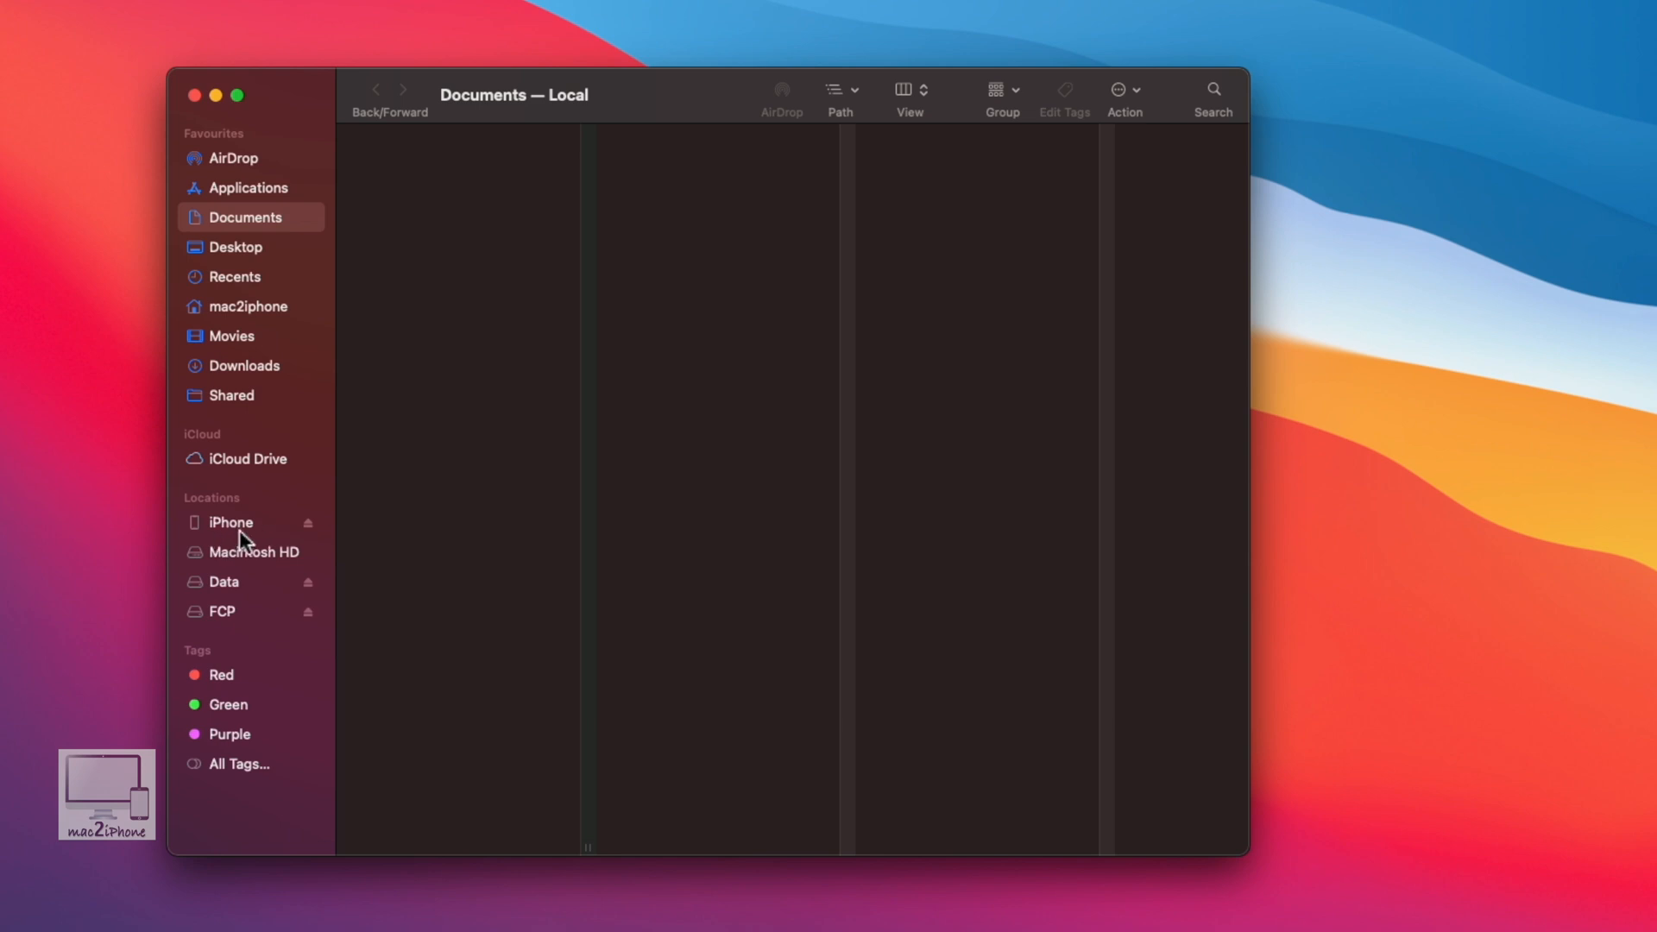
- Select the iPhone in the sidebar and apply 'Show this iPhone when on Wi-Fi'
left_click(230, 522)
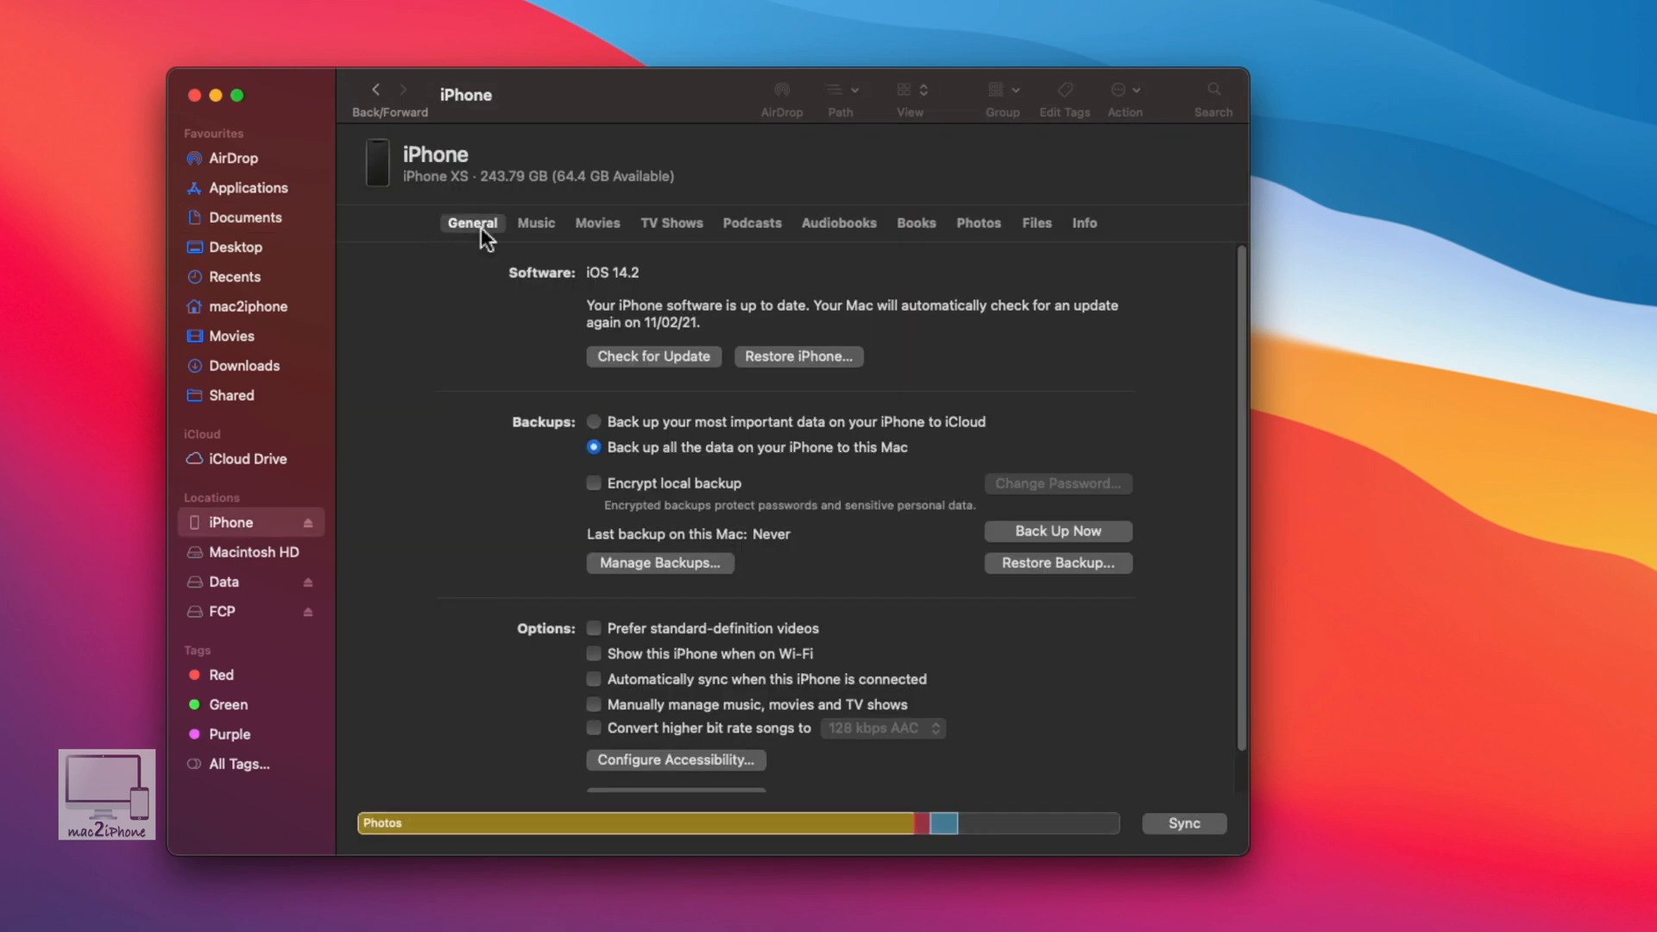
mouse_move(576, 740)
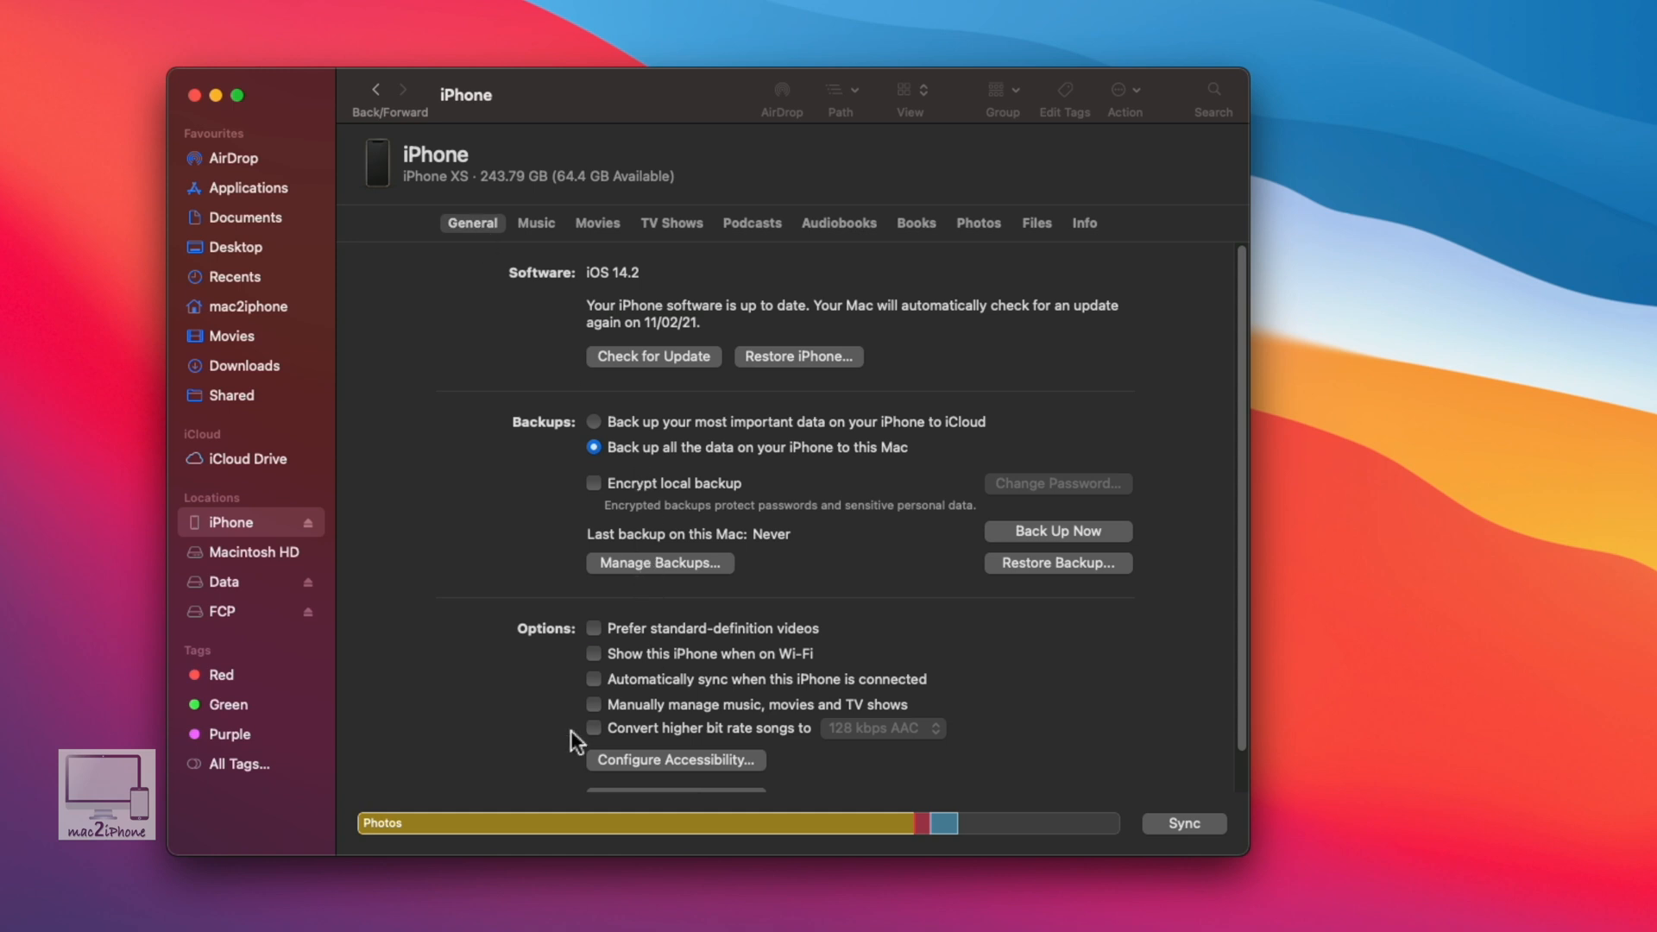
mouse_move(598, 668)
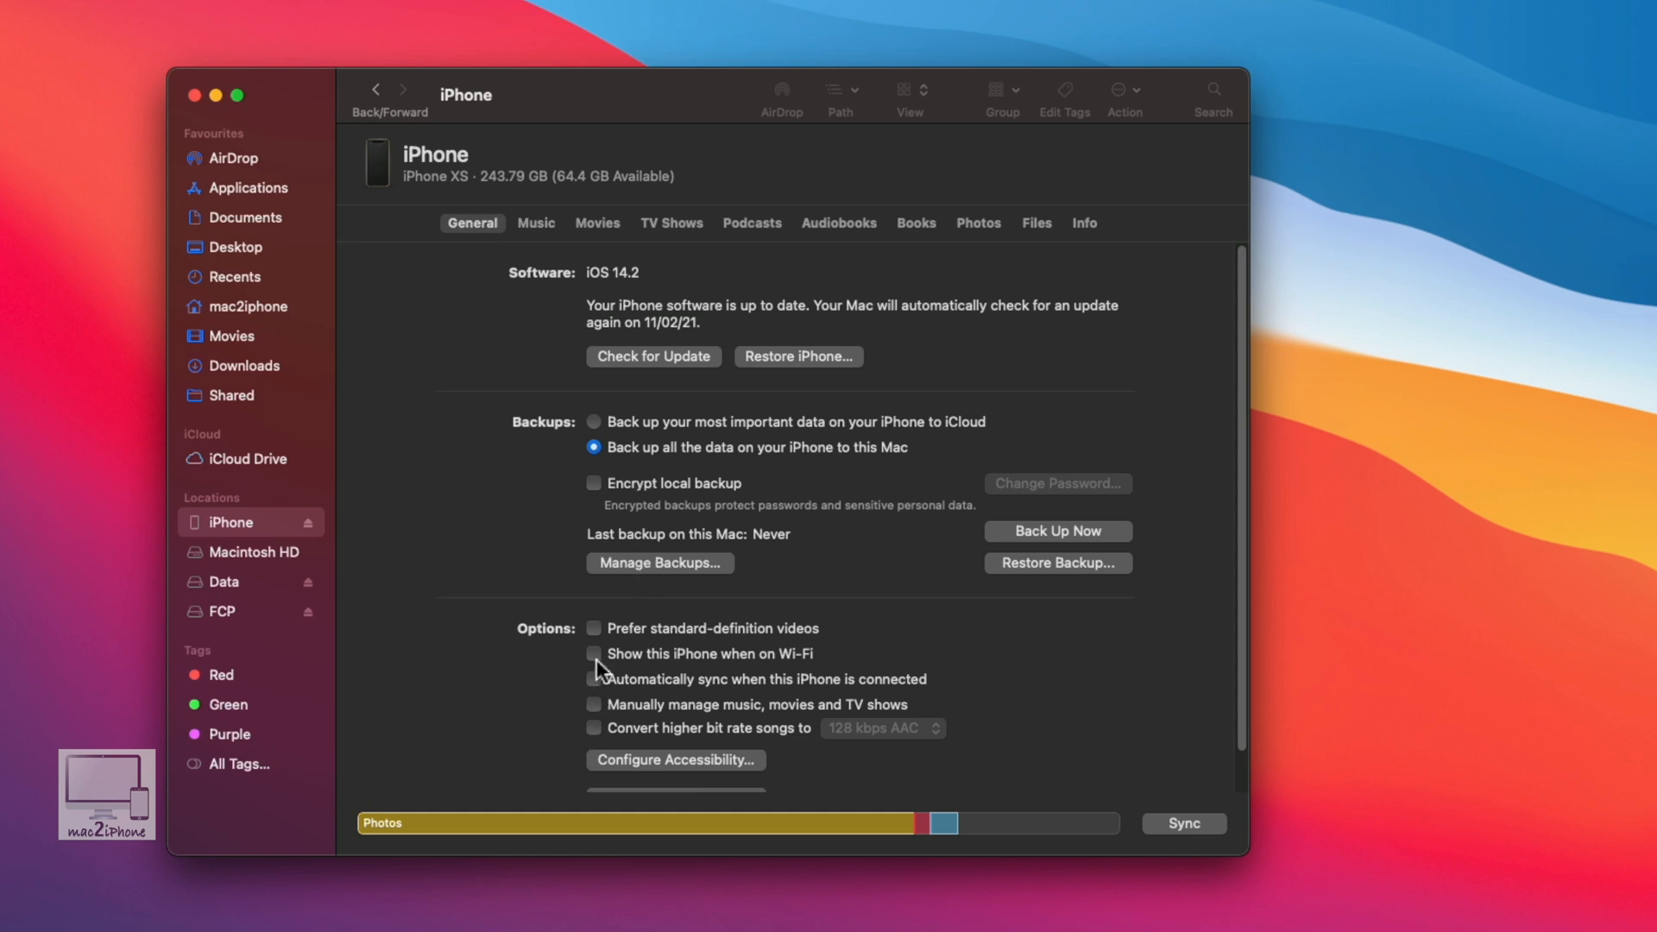
mouse_move(597, 679)
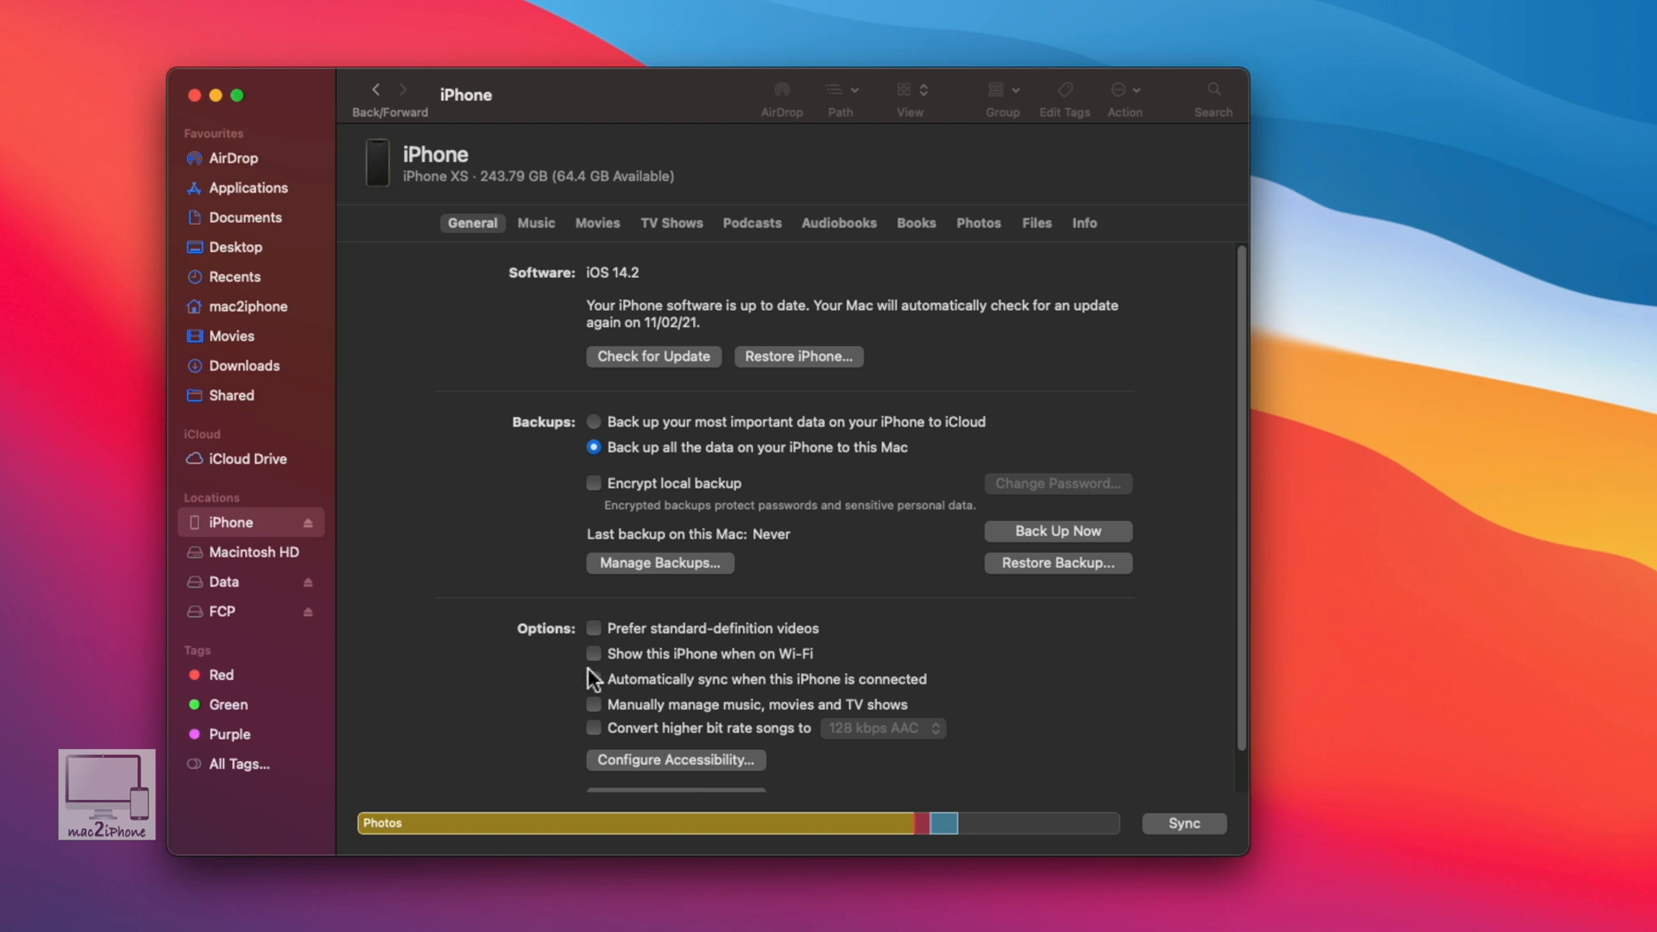
left_click(593, 654)
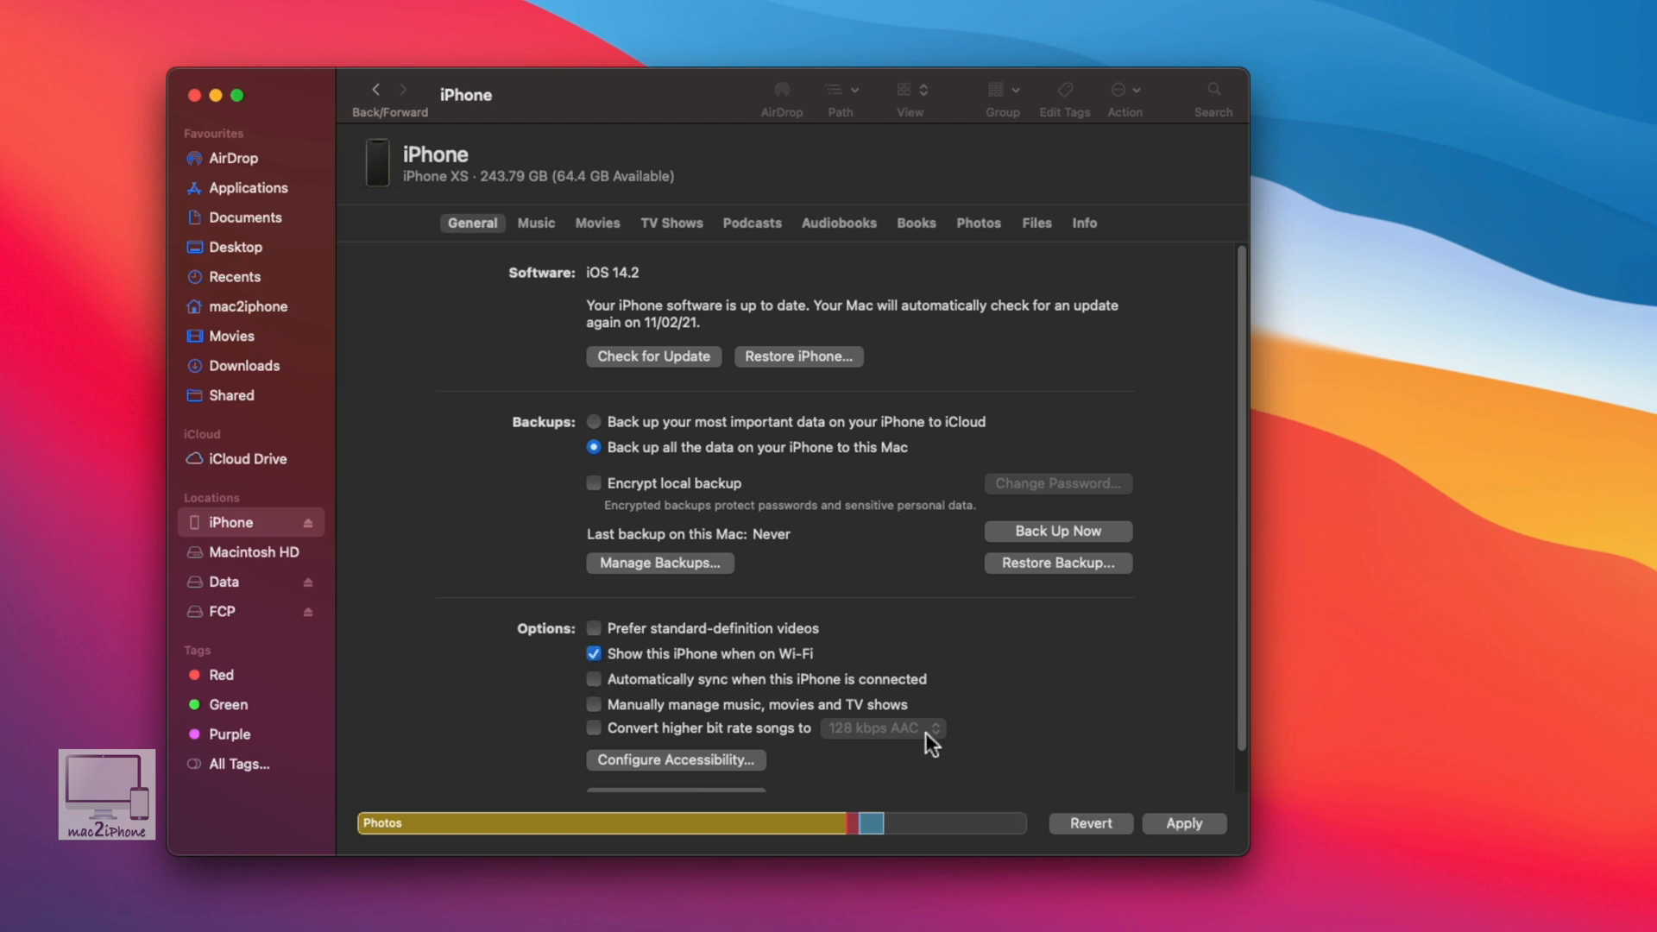
left_click(1183, 824)
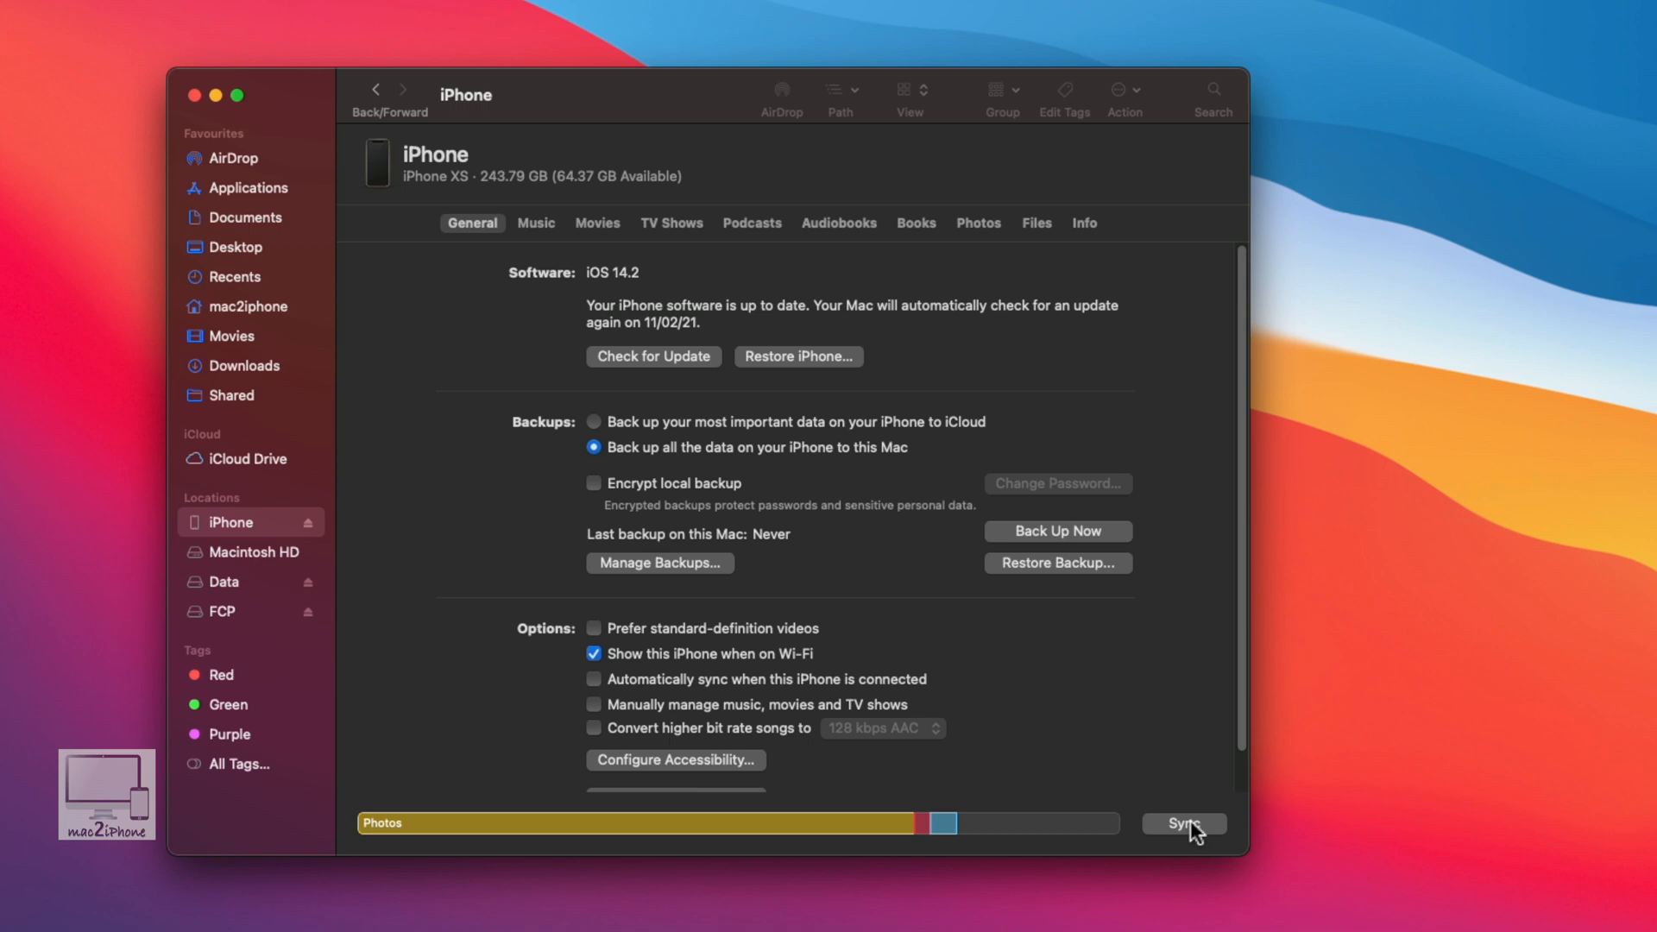
mouse_move(1110, 852)
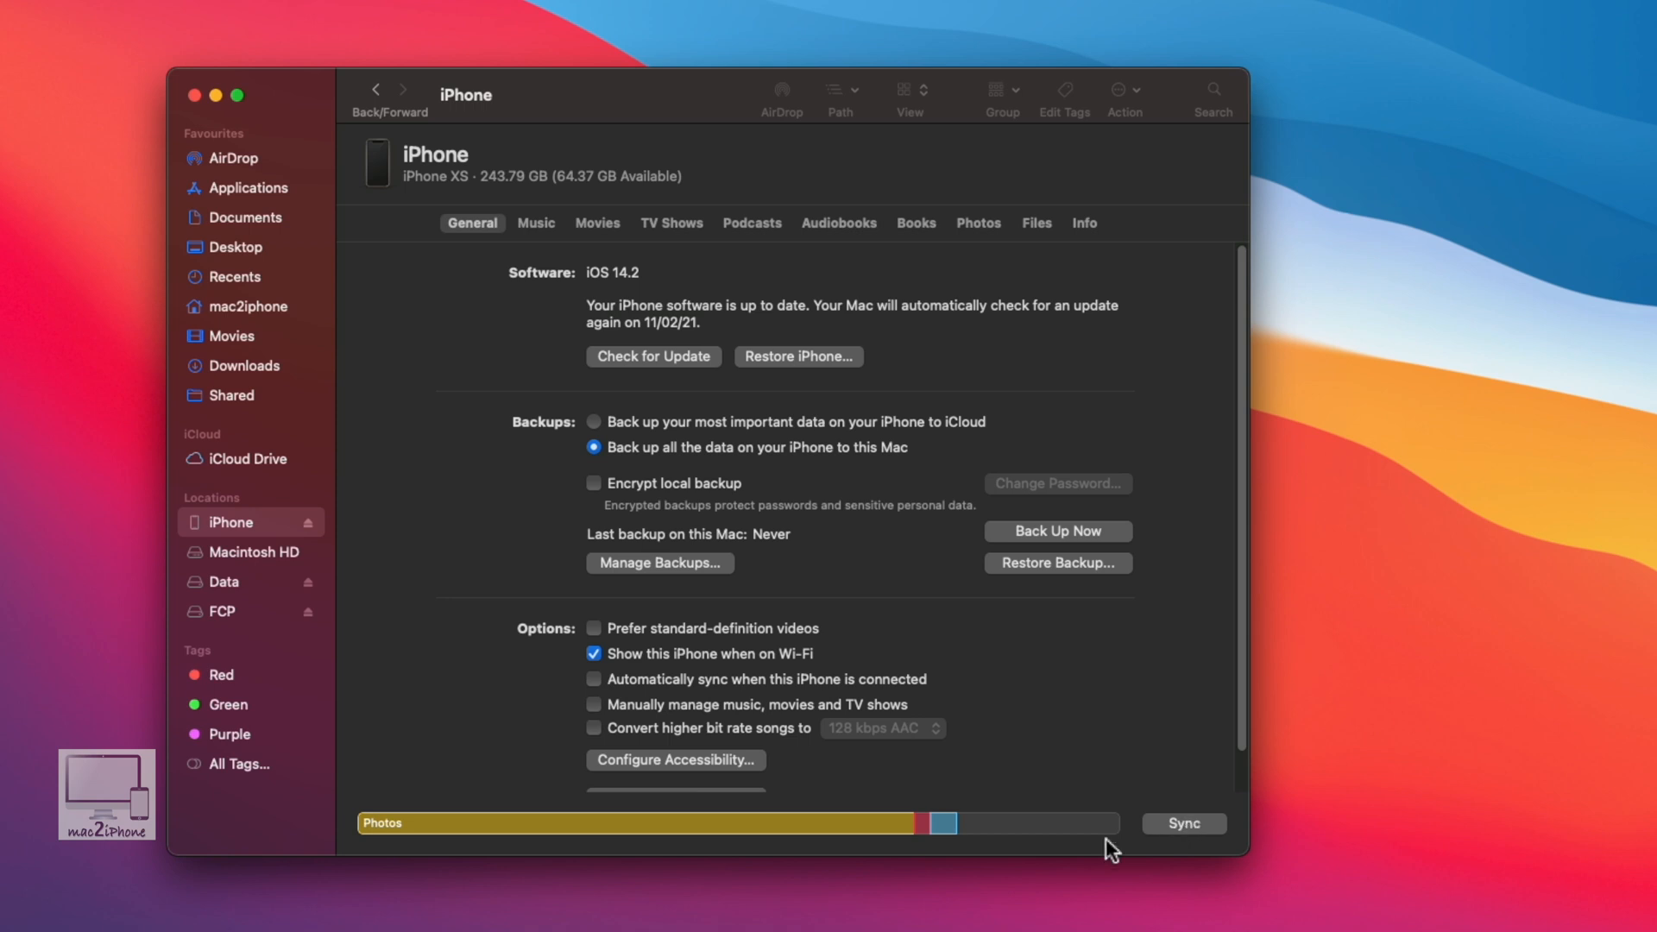
mouse_move(720, 745)
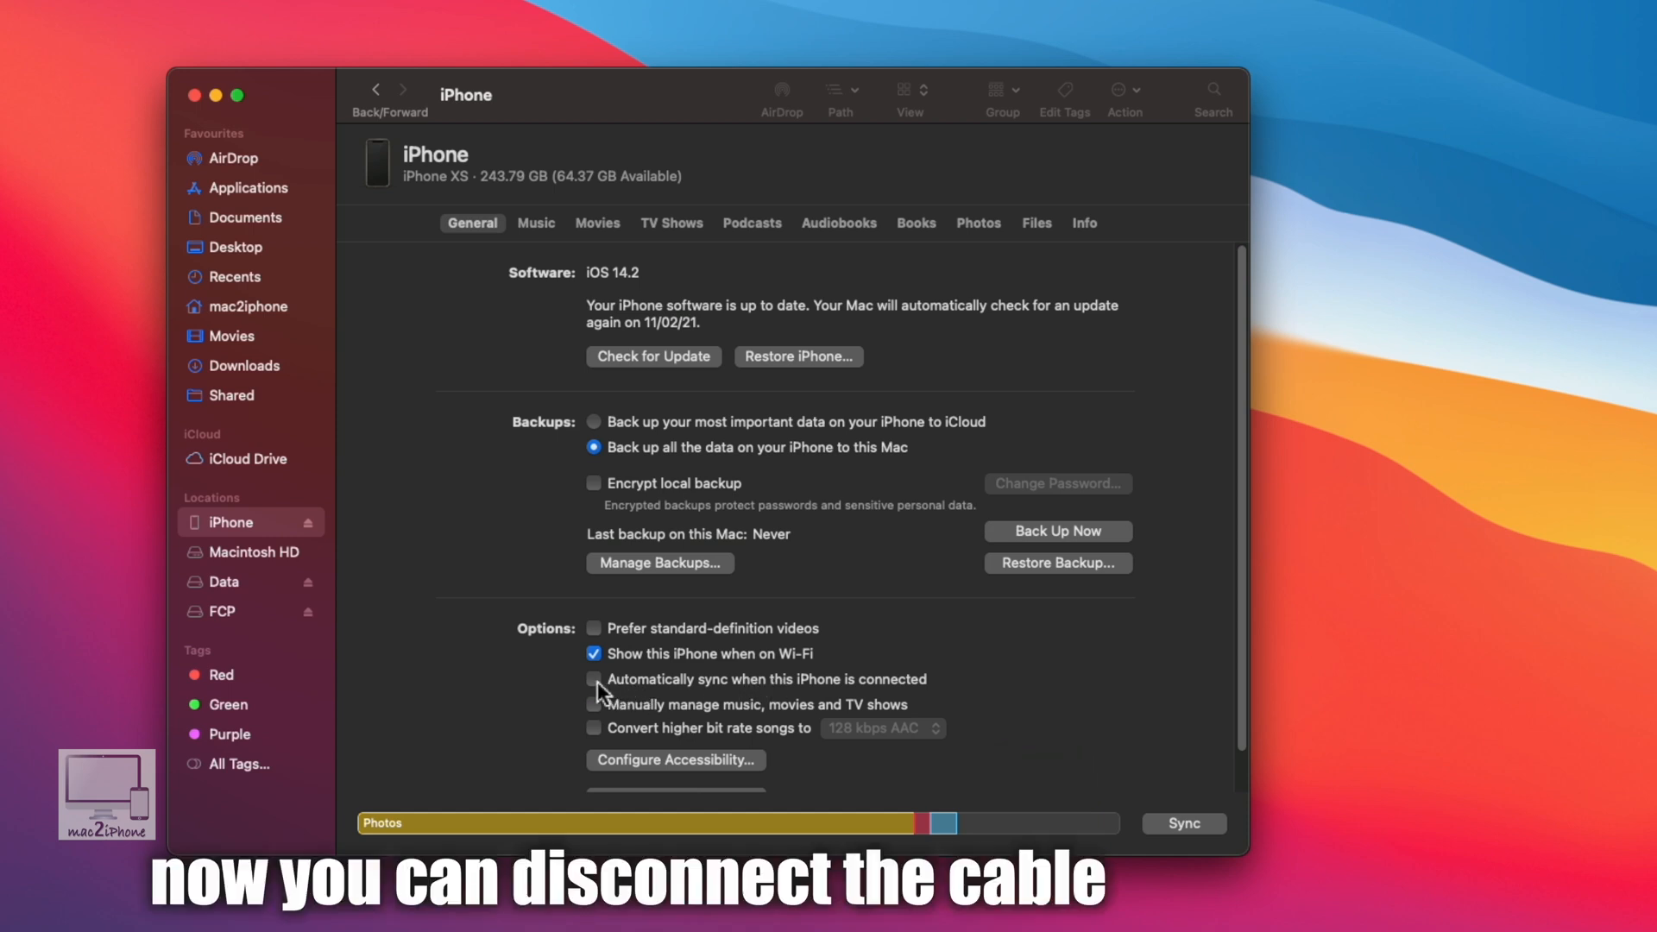
- Enable and apply 'Automatically sync when this iPhone is connected'
left_click(594, 680)
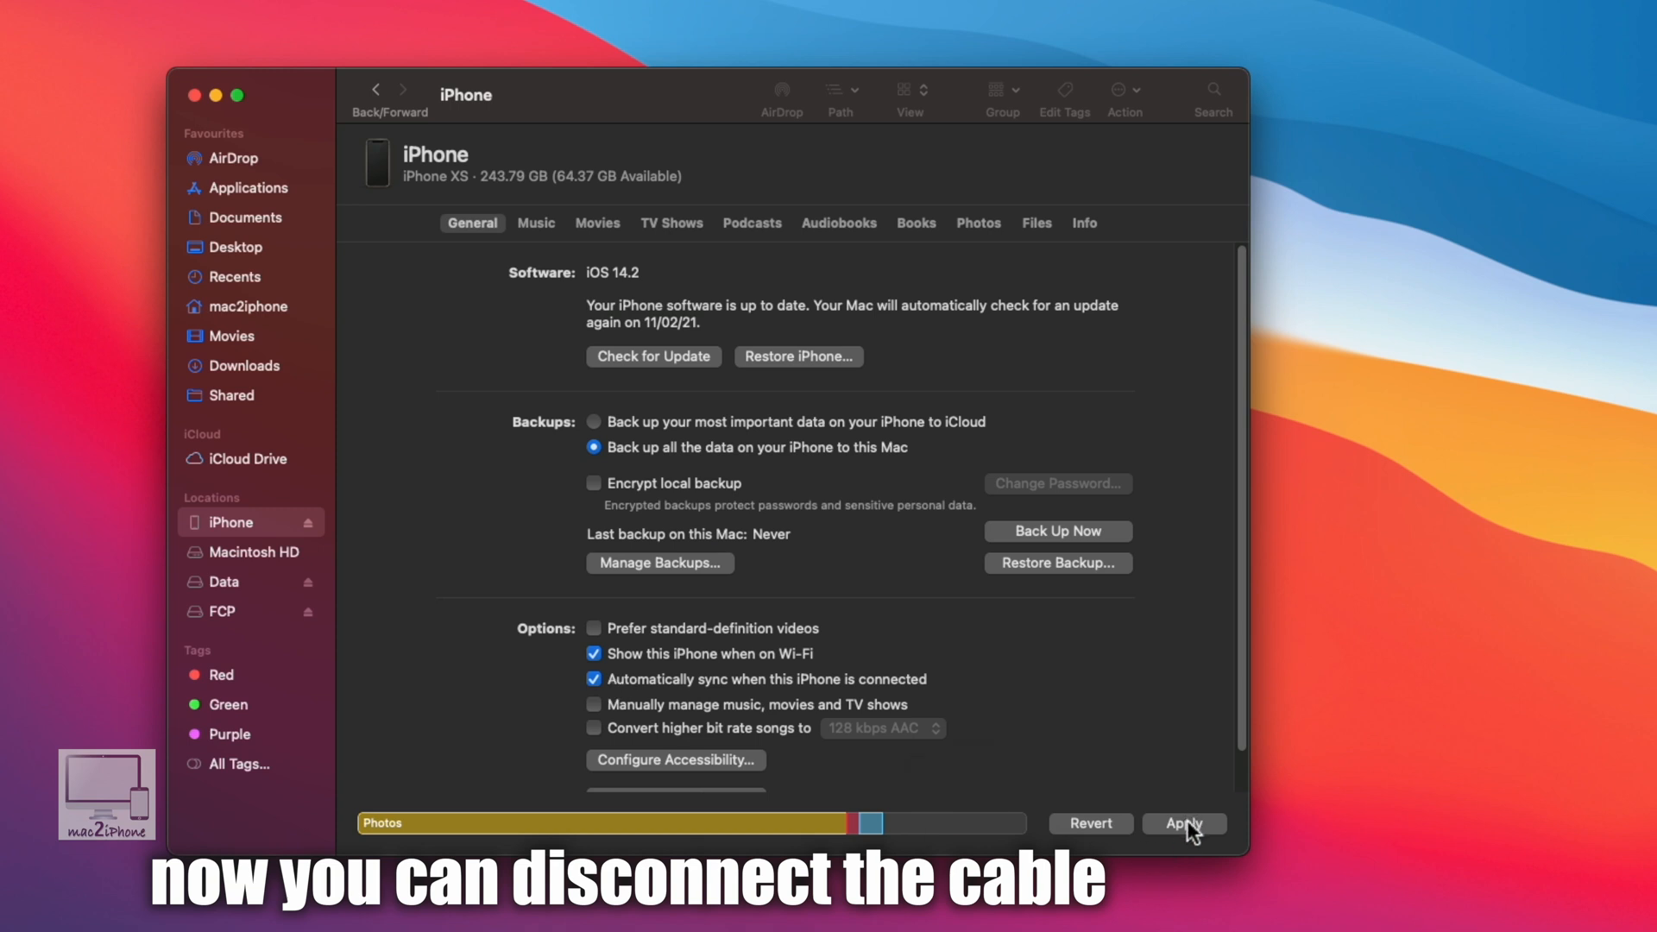
left_click(1182, 823)
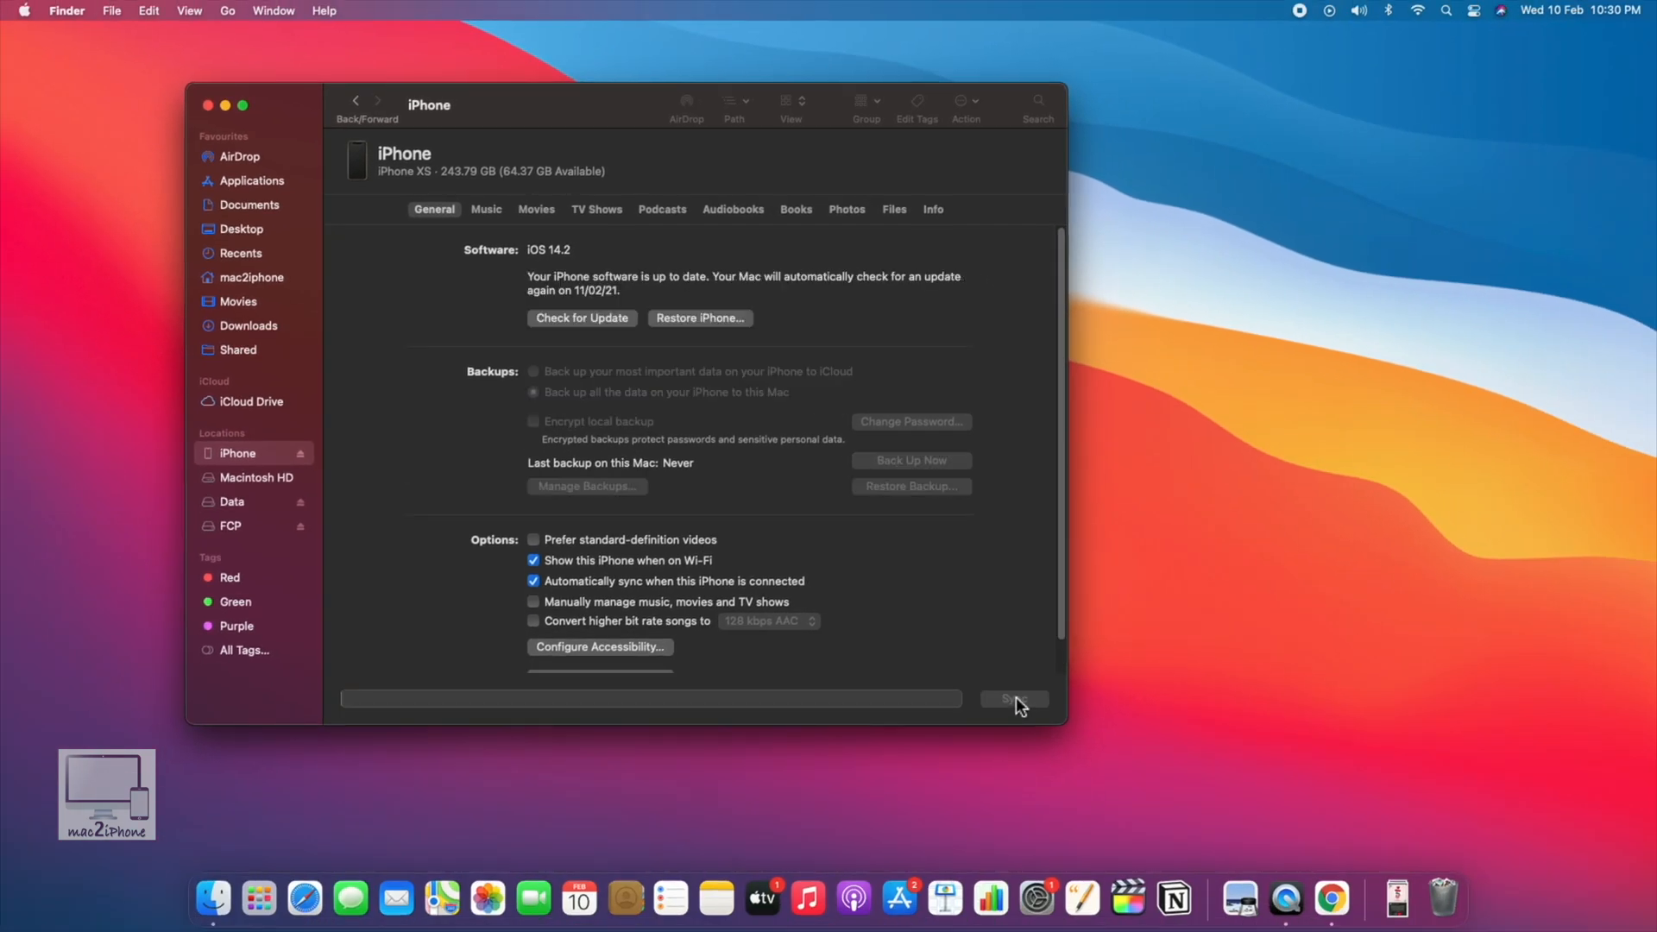
- Start syncing the iPhone, leaving the status showing it is cancelling
left_click(1011, 698)
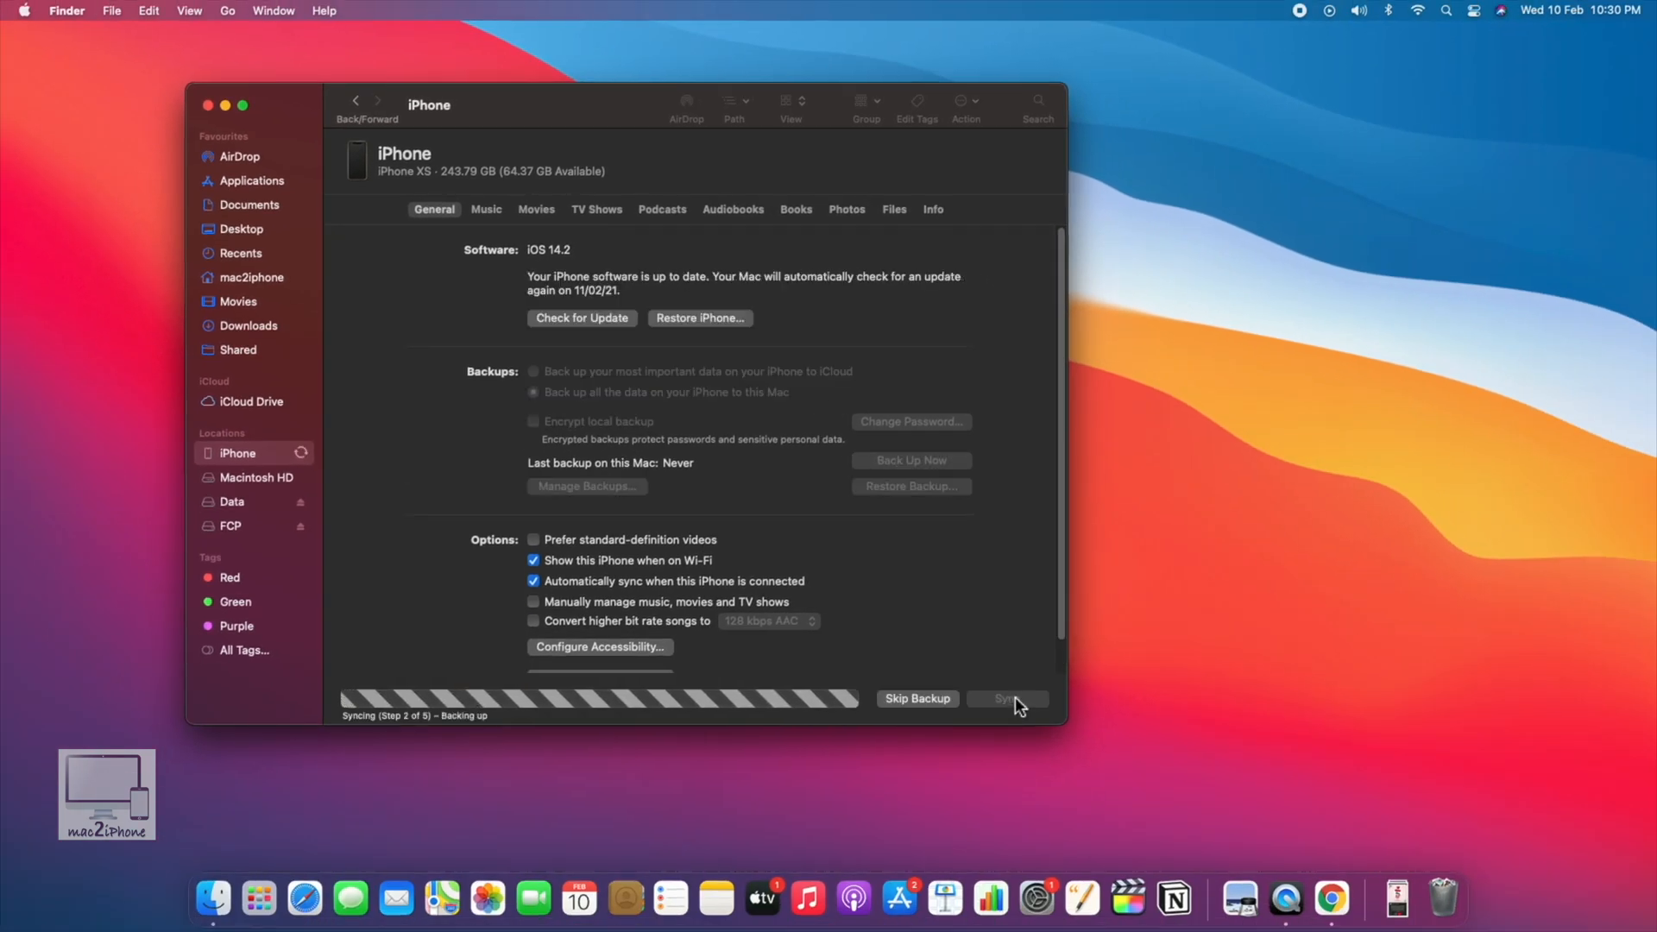
left_click(916, 699)
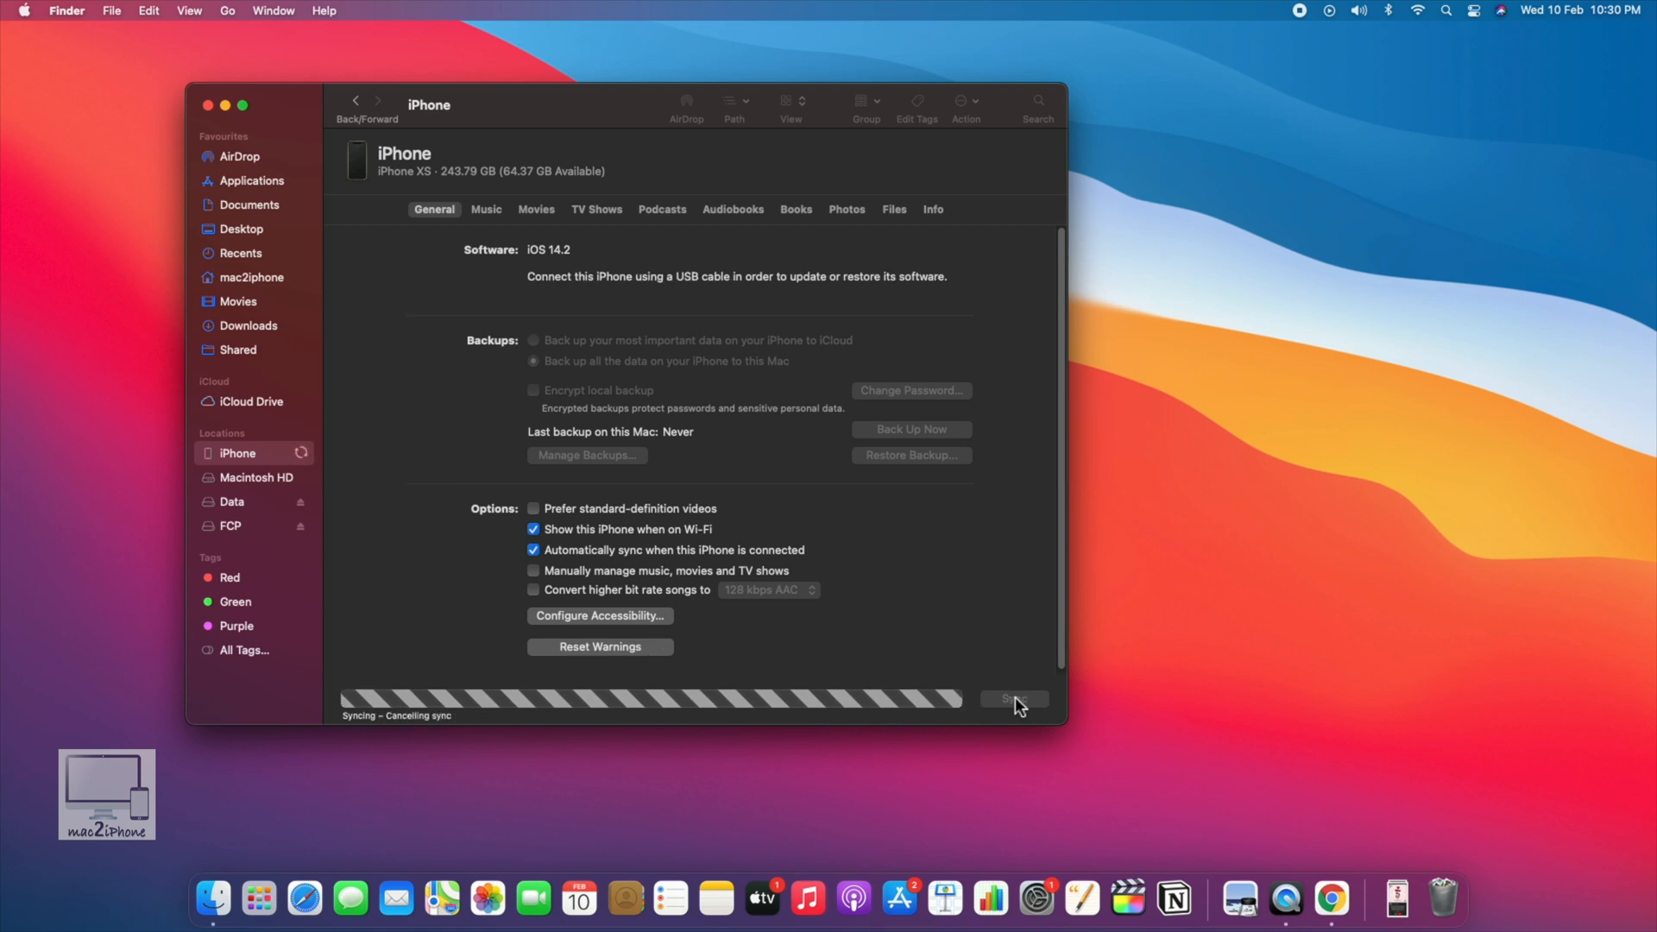